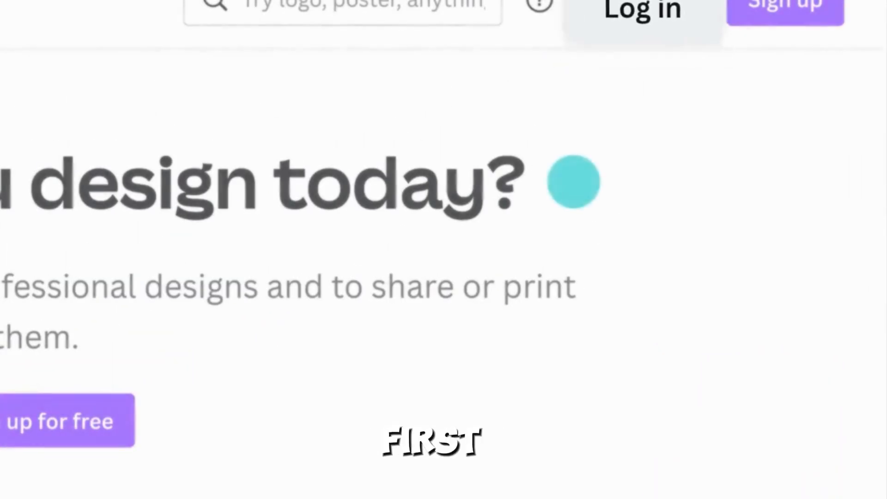
{"action": "left_click", "coordinate": [641, 9]}
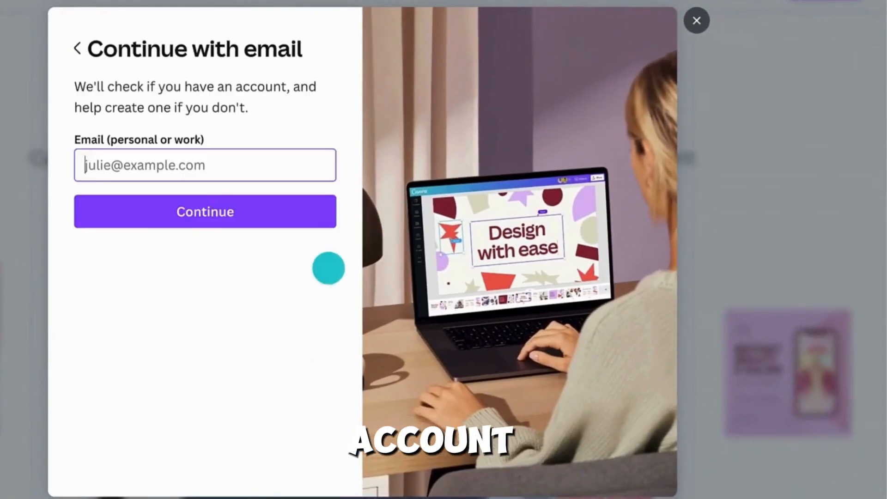
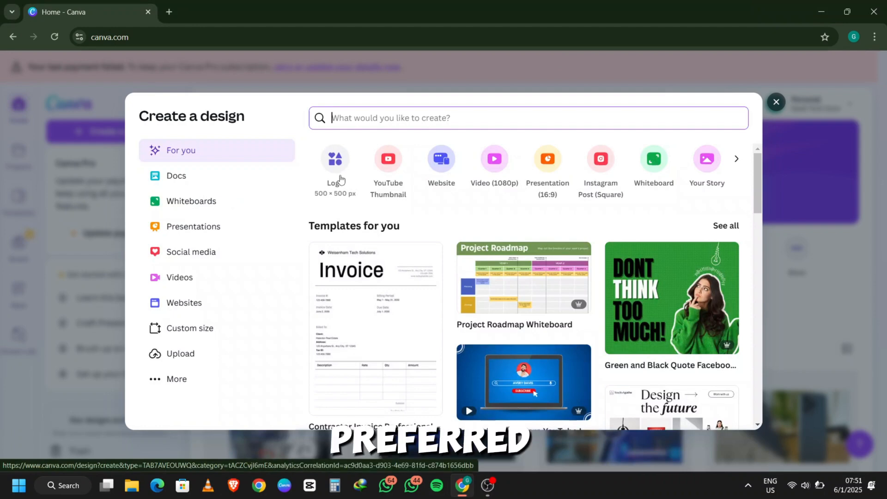
{"action": "mouse_move", "coordinate": [301, 199]}
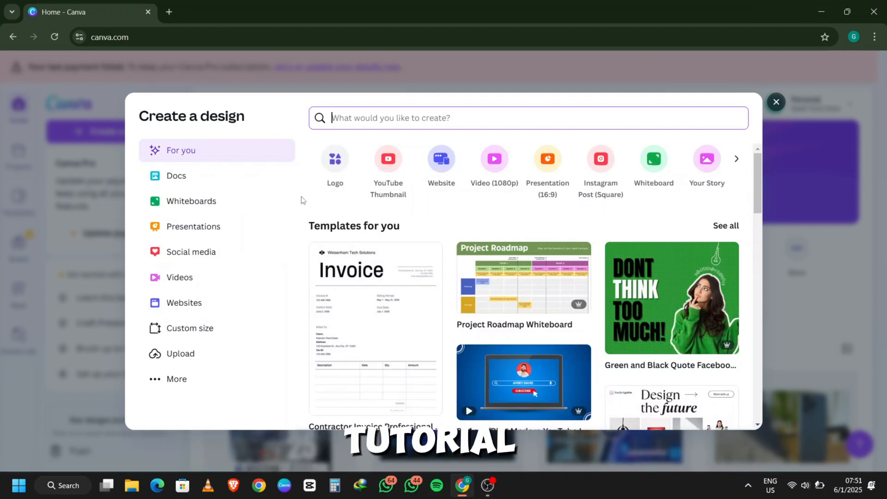
{"action": "mouse_move", "coordinate": [334, 158]}
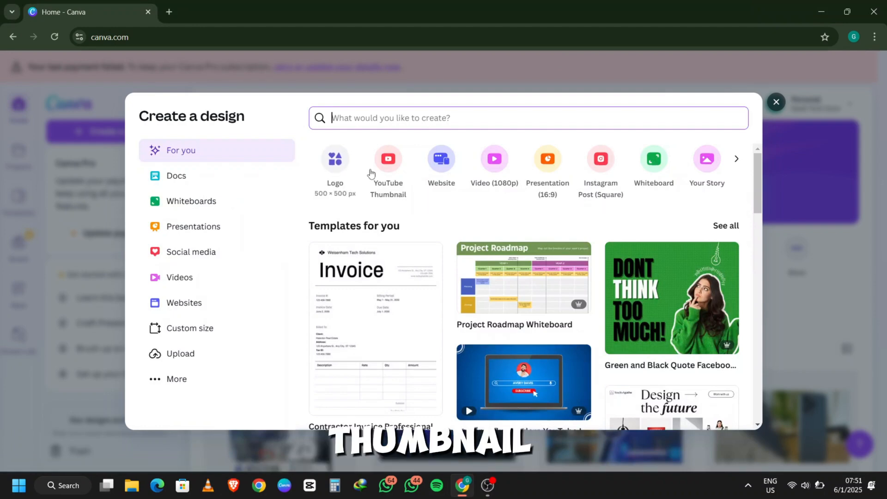
Step: Start a YouTube Thumbnail and place the laptop typing photo and blue neon photo from a 'tech' search side by side
{"action": "left_click", "coordinate": [387, 158]}
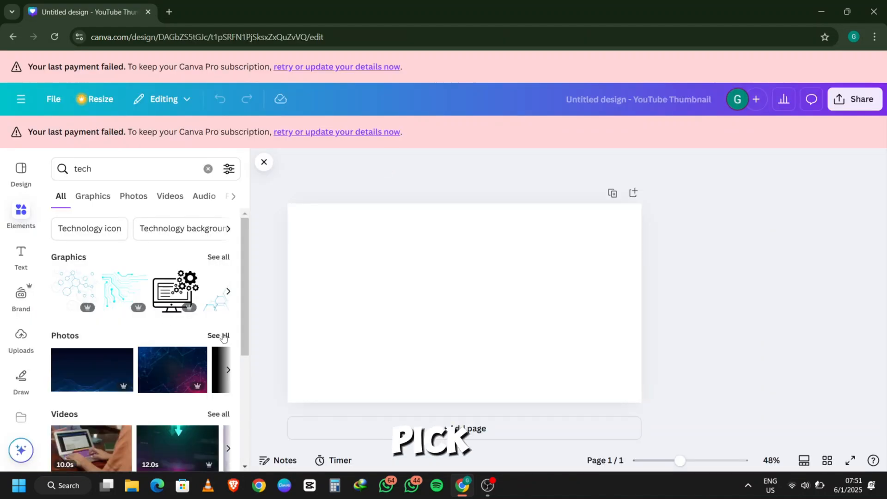
{"action": "left_click", "coordinate": [133, 196]}
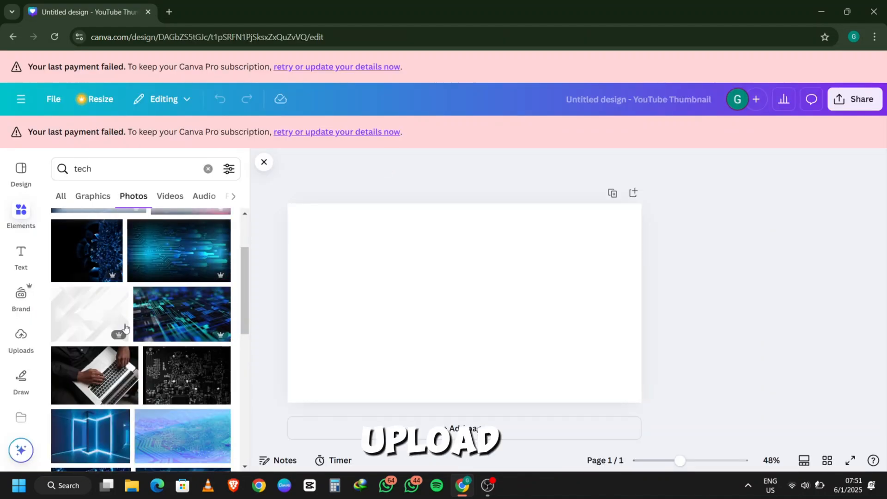
{"action": "left_click", "coordinate": [95, 375]}
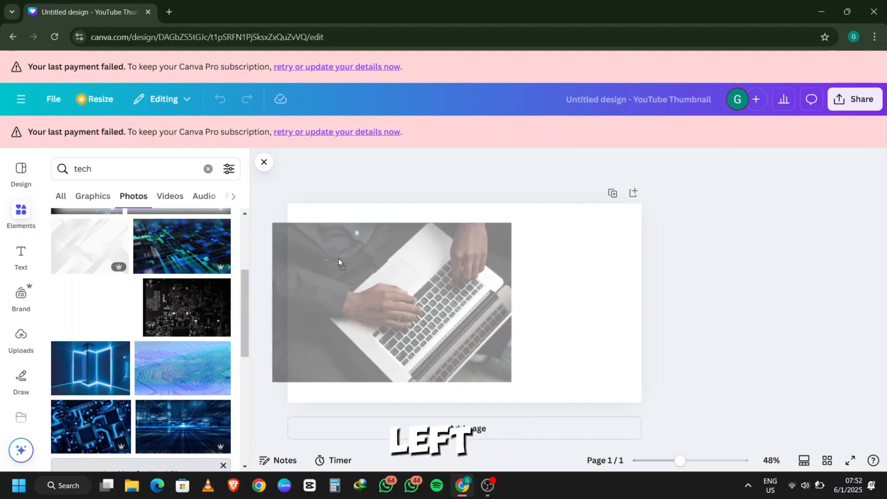
{"action": "left_click", "coordinate": [390, 303]}
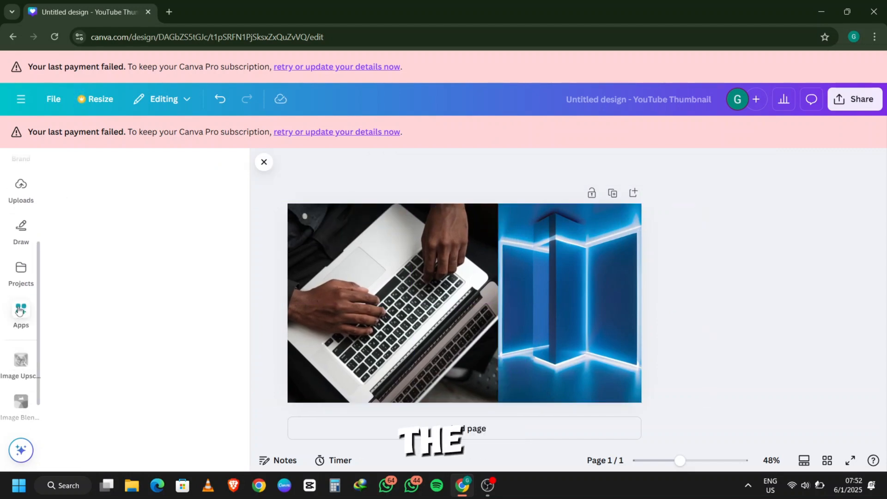
Step: Find 'Image Blender' in the Apps panel and launch it beside the thumbnail
{"action": "left_click", "coordinate": [20, 314]}
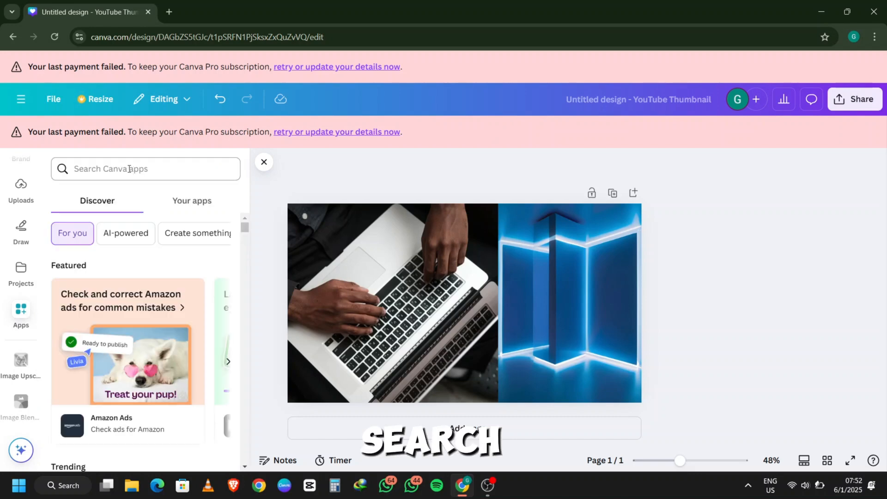
{"action": "type", "text": "Image Blender"}
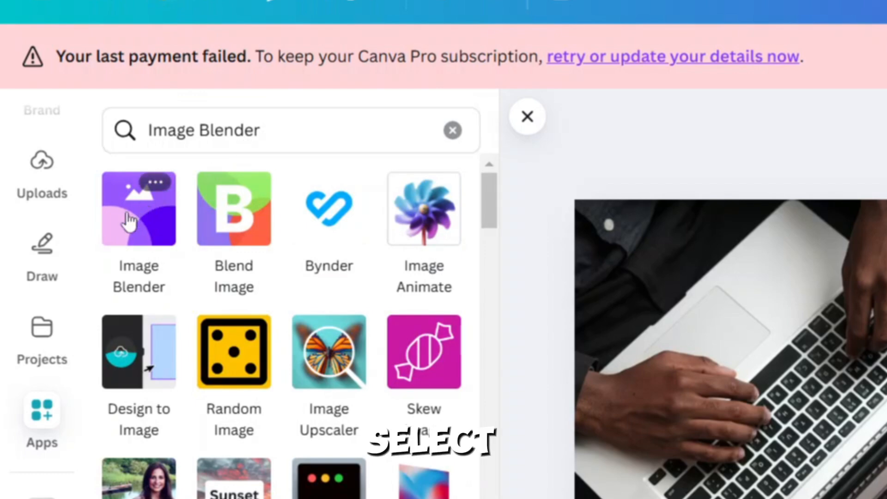
{"action": "left_click", "coordinate": [138, 208]}
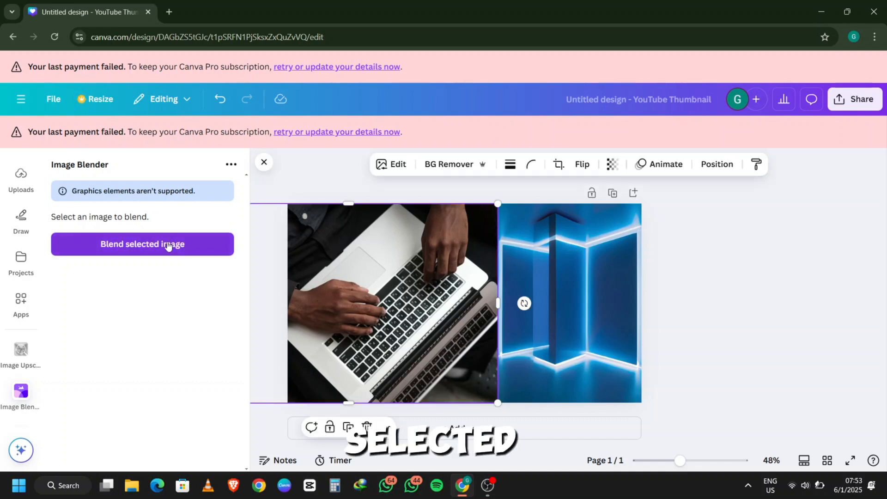
Step: Apply a linear blend to the laptop photo, set its fade, and enlarge the neon photo over the right side
{"action": "left_click", "coordinate": [142, 244]}
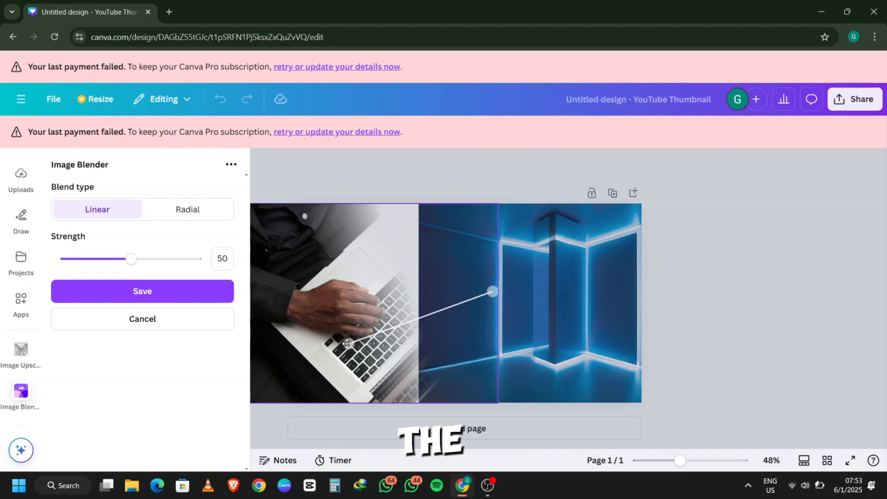
{"action": "left_click_drag", "start_coordinate": [347, 344], "coordinate": [392, 278]}
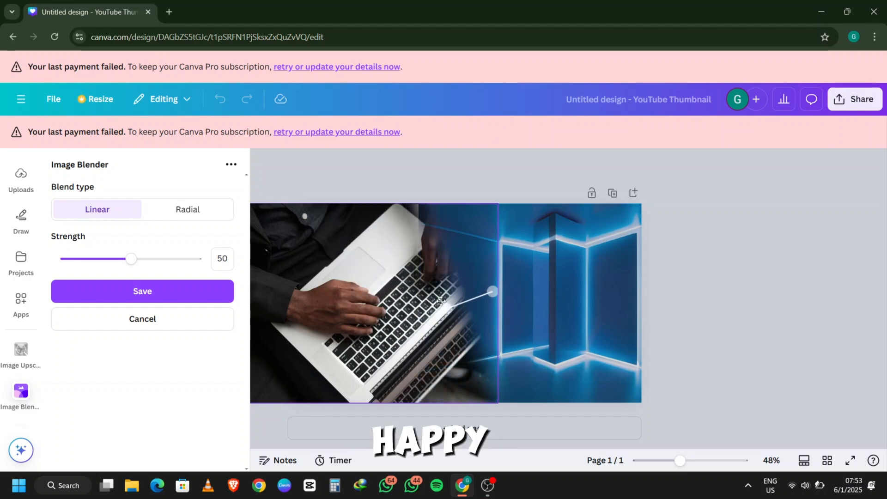
{"action": "left_click_drag", "start_coordinate": [131, 259], "coordinate": [104, 258]}
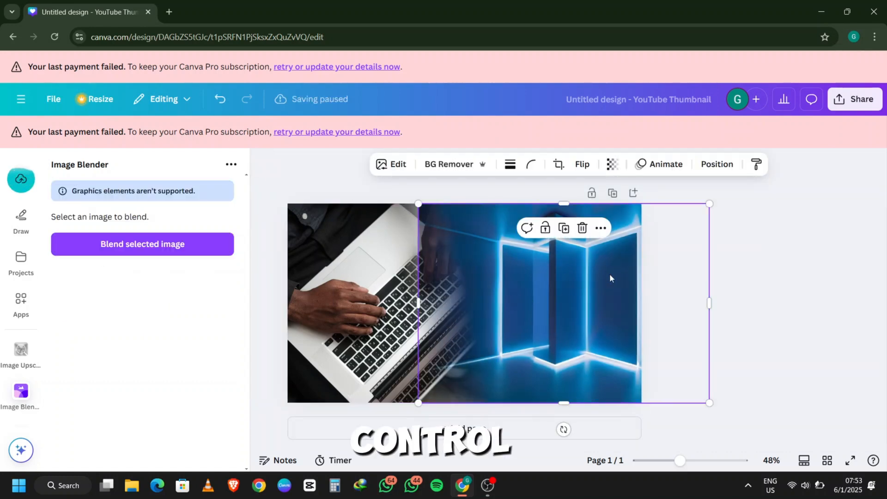
{"action": "left_click_drag", "start_coordinate": [418, 303], "coordinate": [341, 303]}
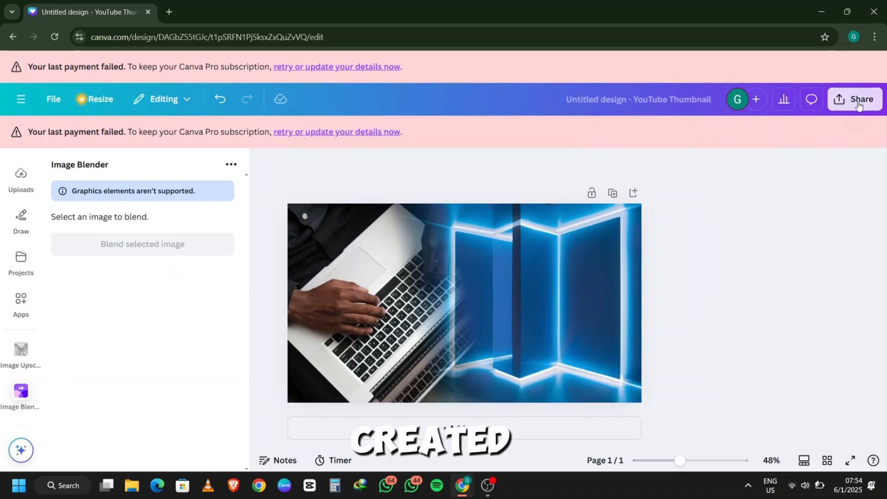
Step: Download the thumbnail as a 1280 × 720 PNG and view the saved image
{"action": "left_click", "coordinate": [856, 99]}
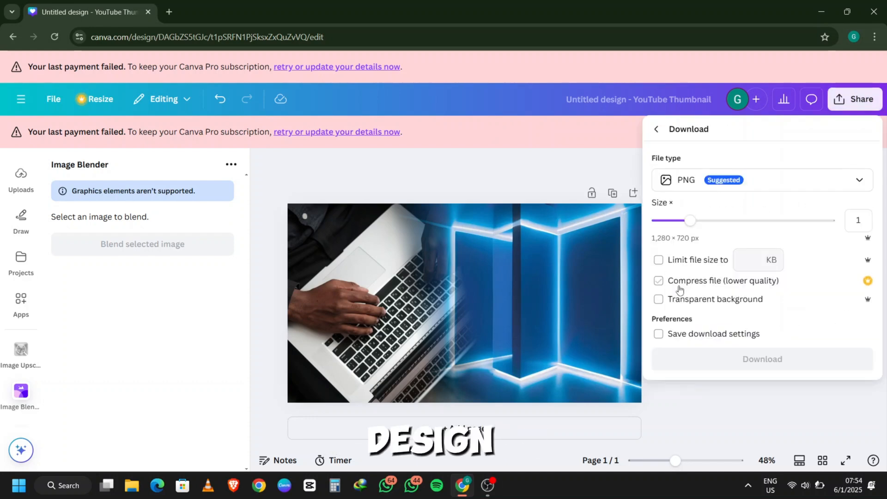
{"action": "left_click", "coordinate": [761, 358]}
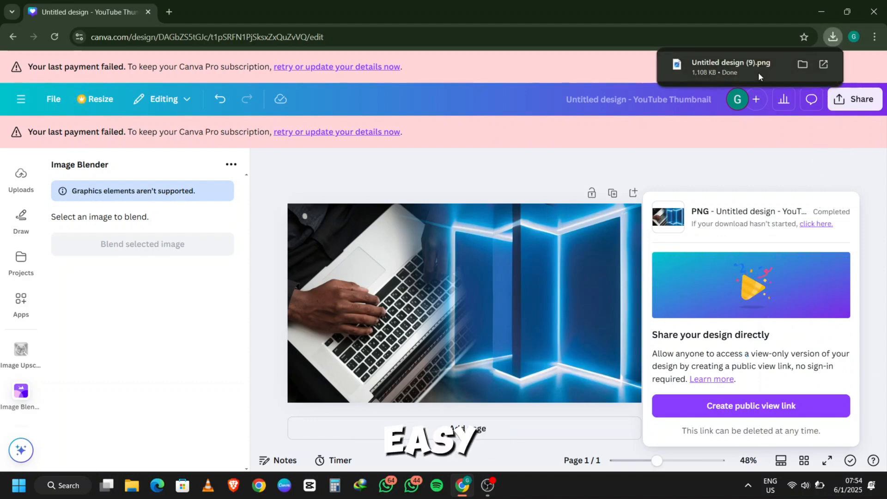
{"action": "left_click", "coordinate": [730, 66]}
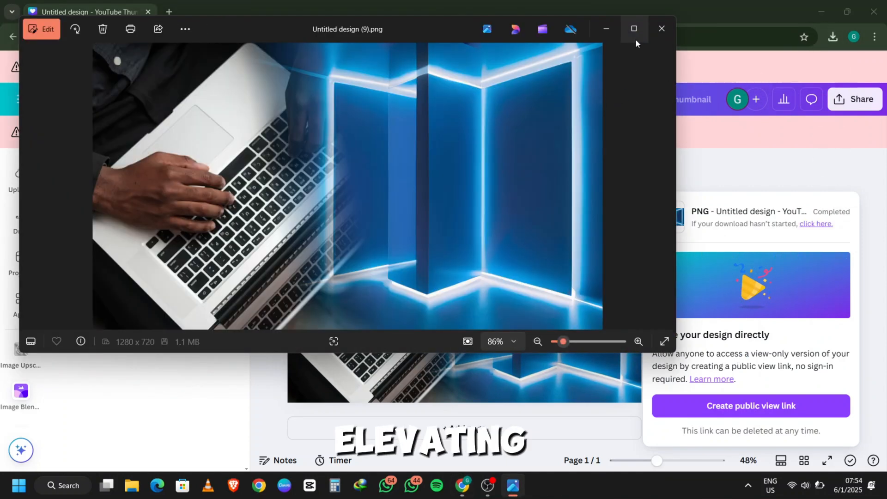